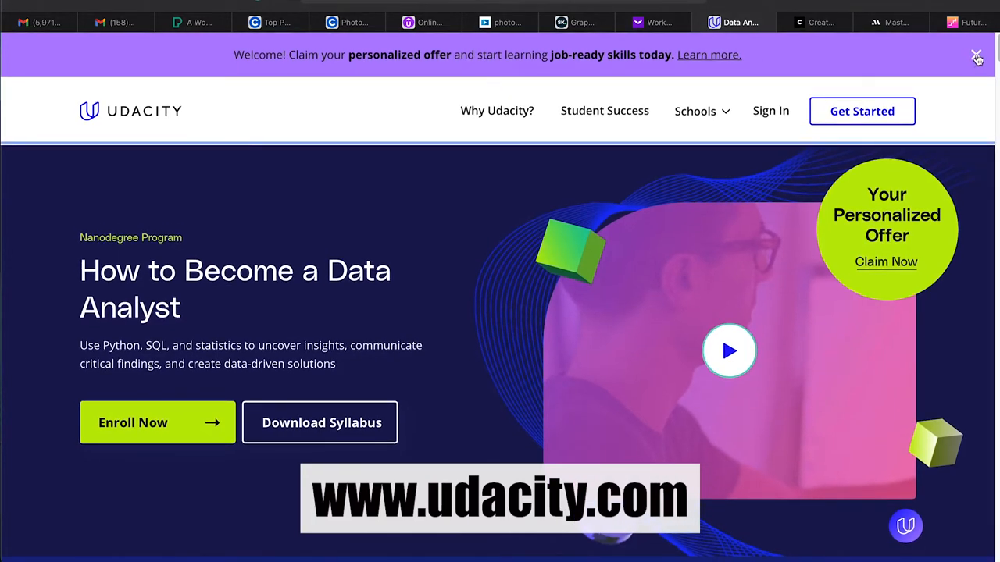
Step: Dismiss the welcome offer banner and browse the Student Success stories page
{"action": "left_click", "coordinate": [977, 58]}
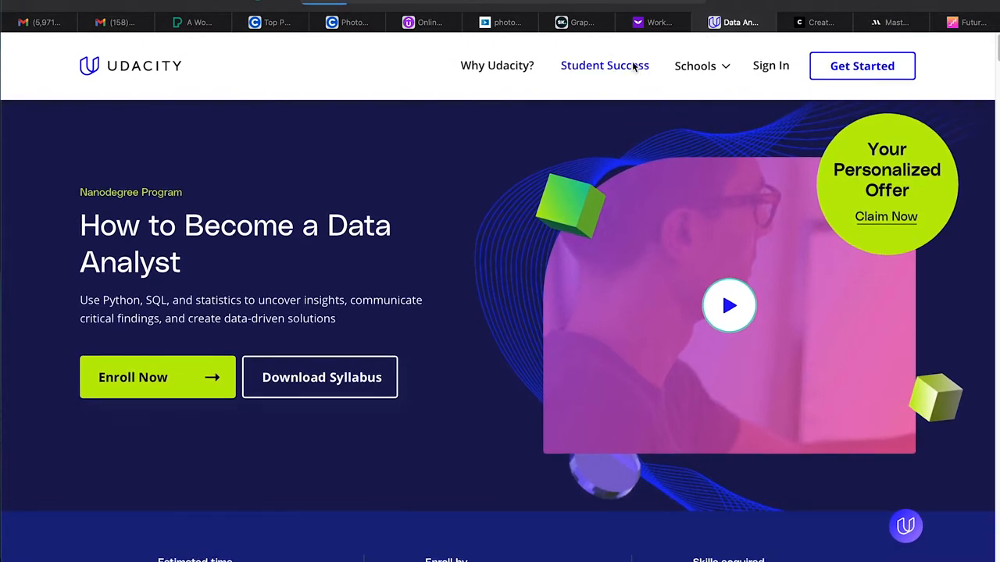
{"action": "left_click", "coordinate": [604, 64]}
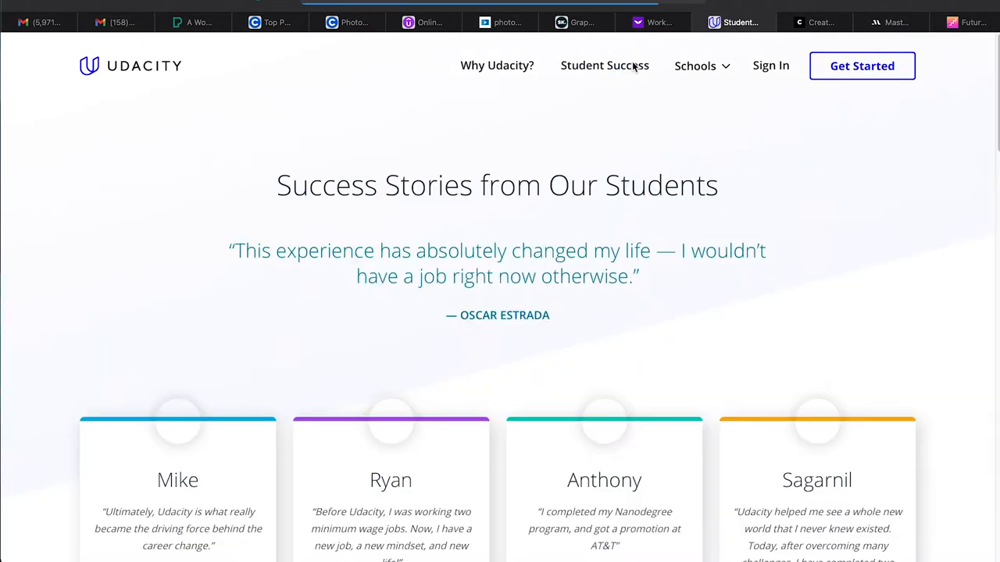
{"action": "scroll", "scroll_direction": "down", "scroll_amount": 3}
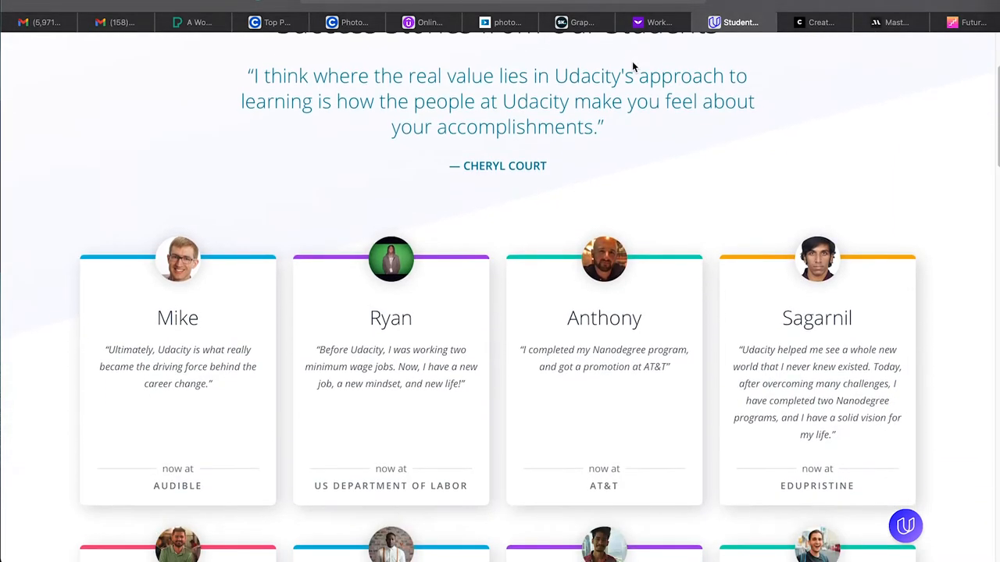
{"action": "scroll", "scroll_direction": "down", "scroll_amount": 3}
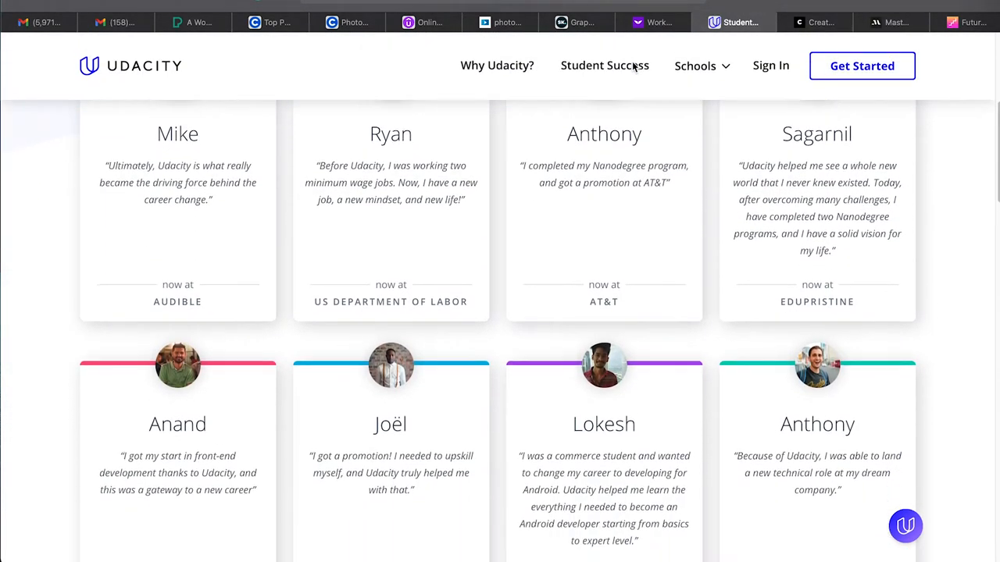